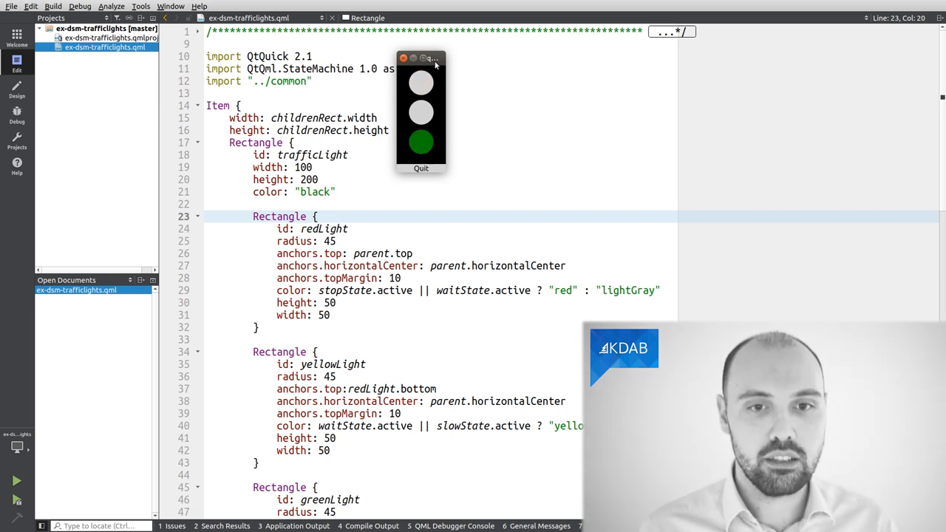
Scroll through the traffic-light QML file while the example app runs.
{"action": "scroll", "scroll_direction": "down", "scroll_amount": 3}
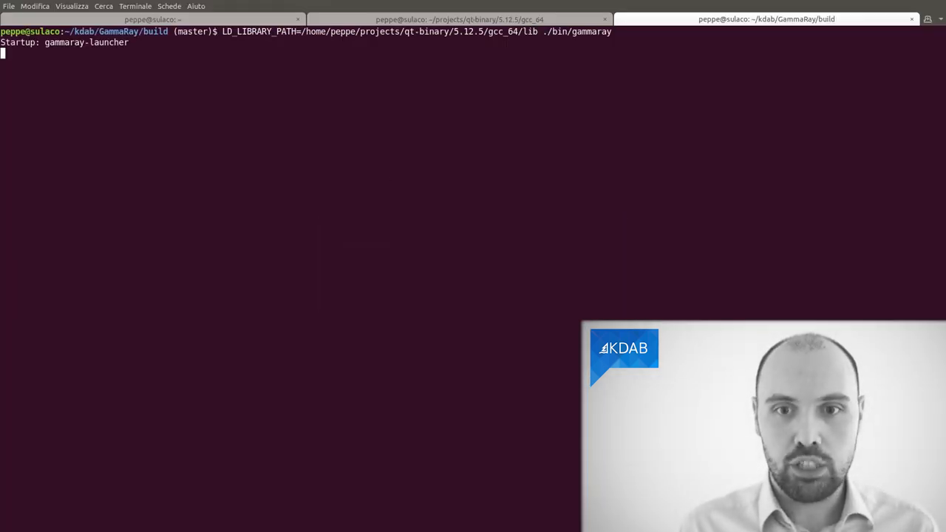
Execute the LD_LIBRARY_PATH=... ./bin/gammaray command to launch GammaRay.
{"action": "key", "text": "Return"}
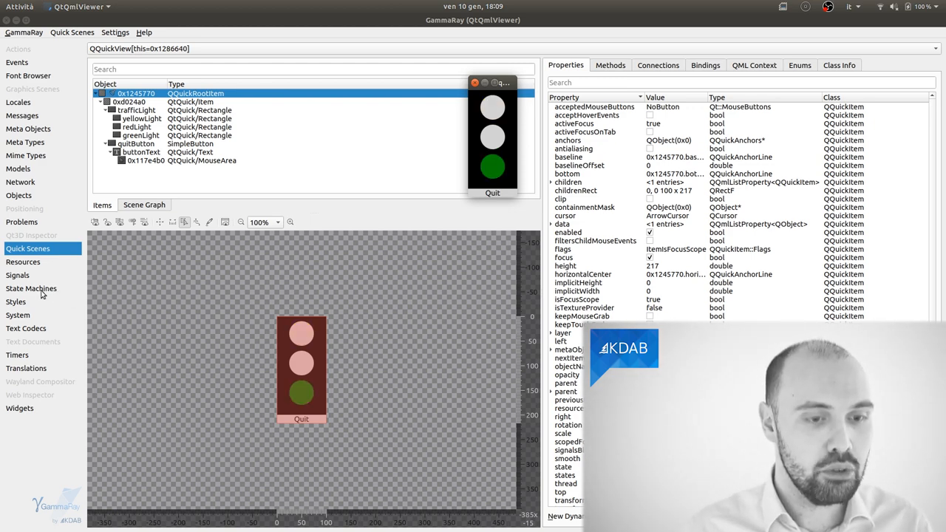
Open GammaRay's State Machines tool to watch the traffic light's state transitions.
{"action": "left_click", "coordinate": [31, 288]}
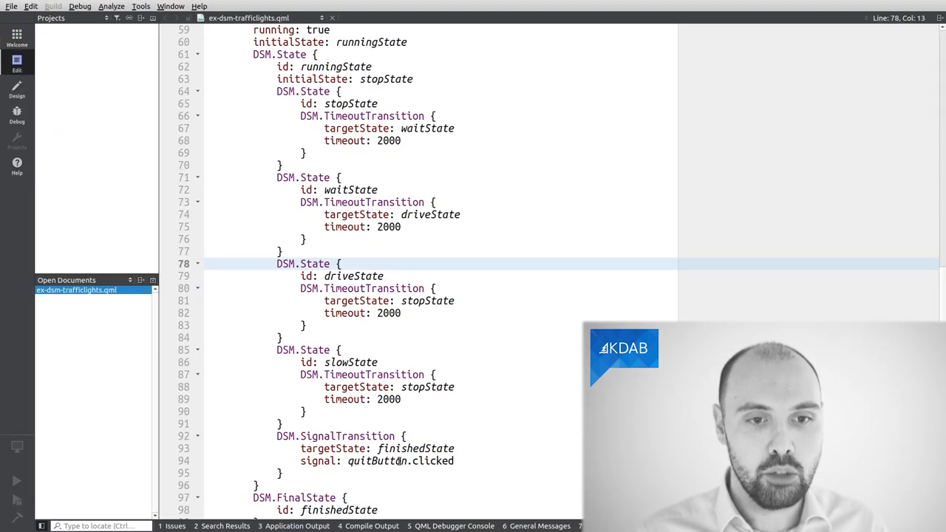
{"action": "mouse_move", "coordinate": [394, 461]}
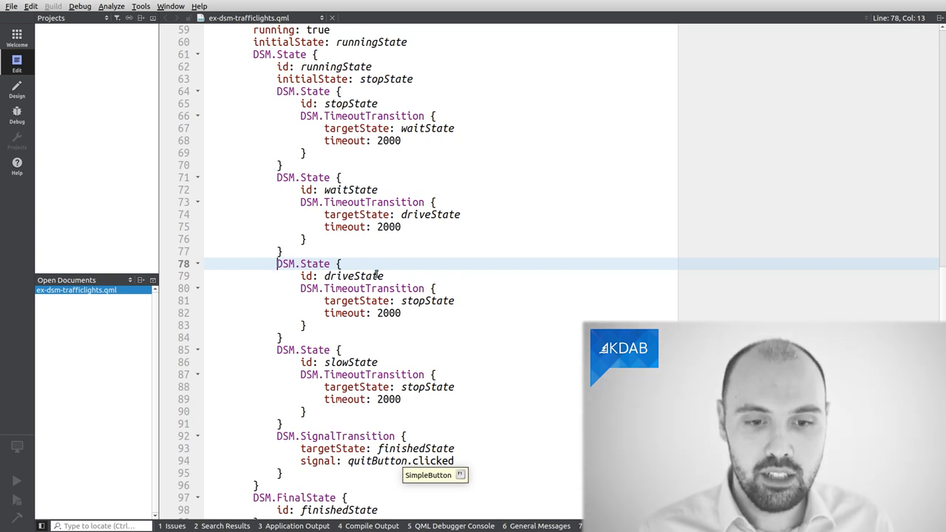
Inspect driveState on line 78, whose 2000 ms timeout transition leads to stopState.
{"action": "left_click", "coordinate": [401, 289]}
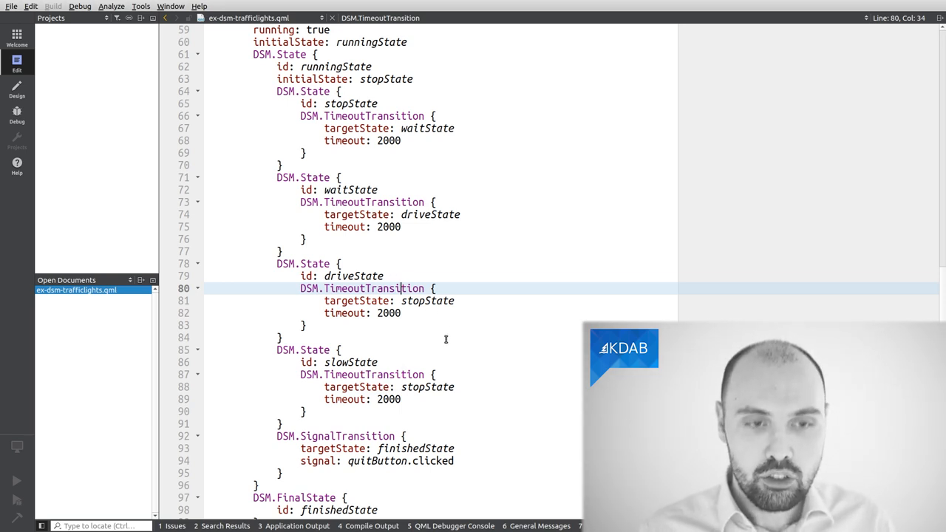
{"action": "mouse_move", "coordinate": [450, 334]}
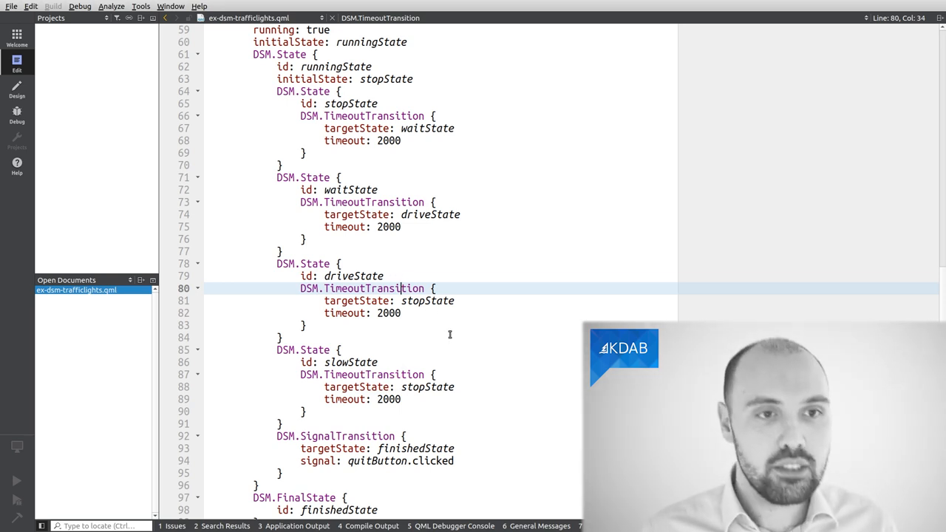
{"action": "key", "text": "Alt+Tab"}
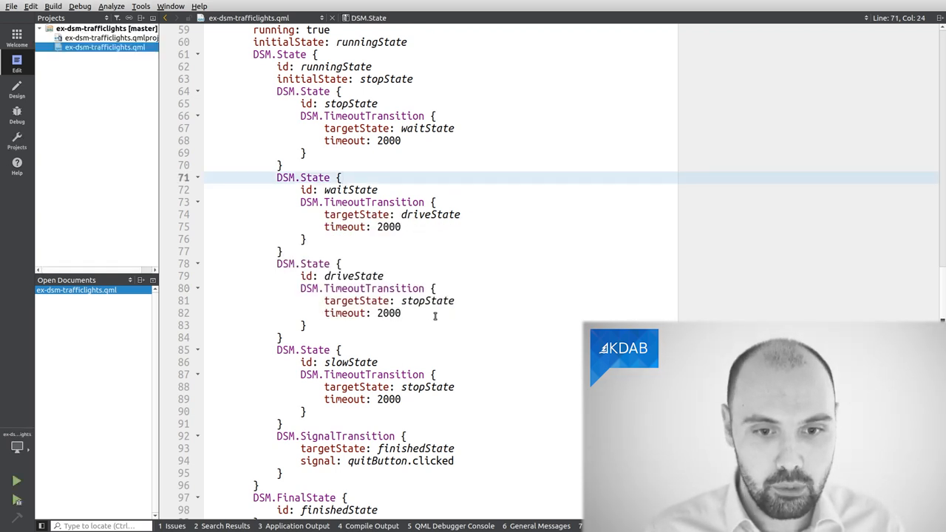
Change driveState's transition target from stopState to slowState and rerun the app.
{"action": "left_click", "coordinate": [424, 301]}
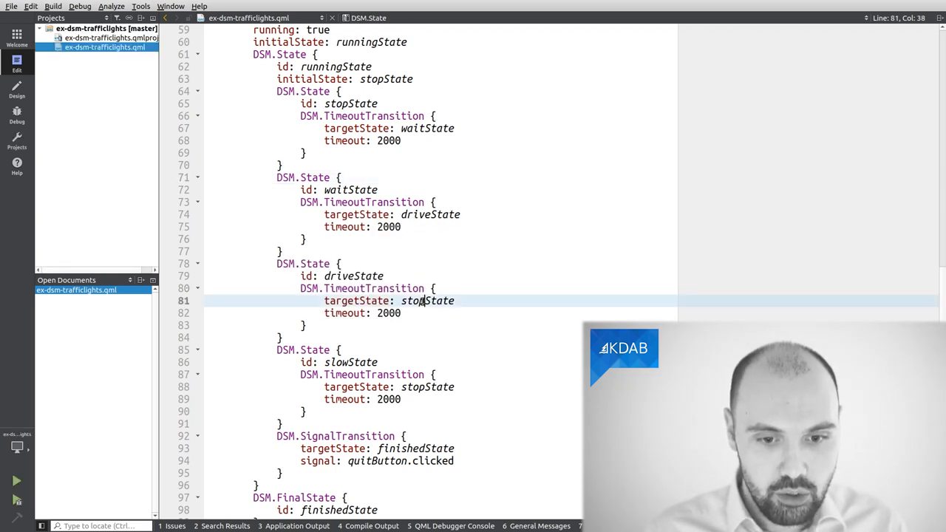
{"action": "double_click", "coordinate": [428, 301]}
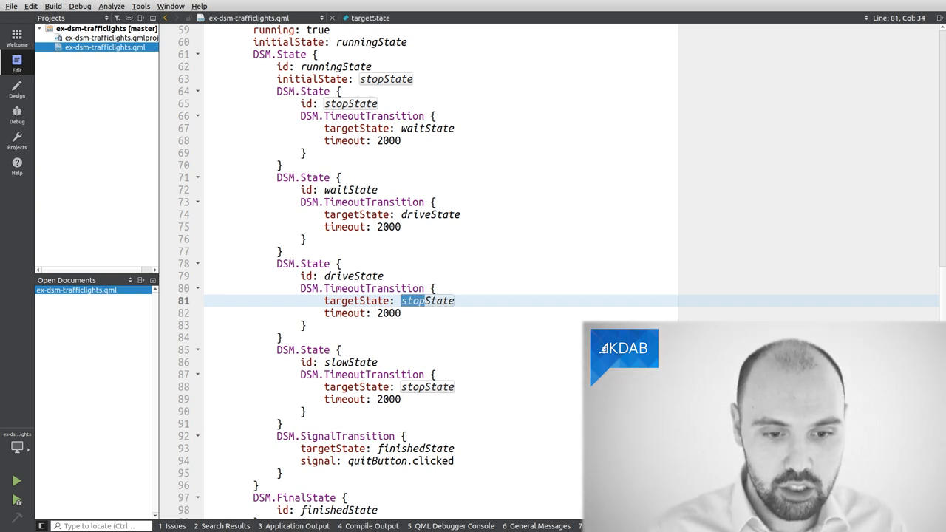
{"action": "type", "text": "slowState"}
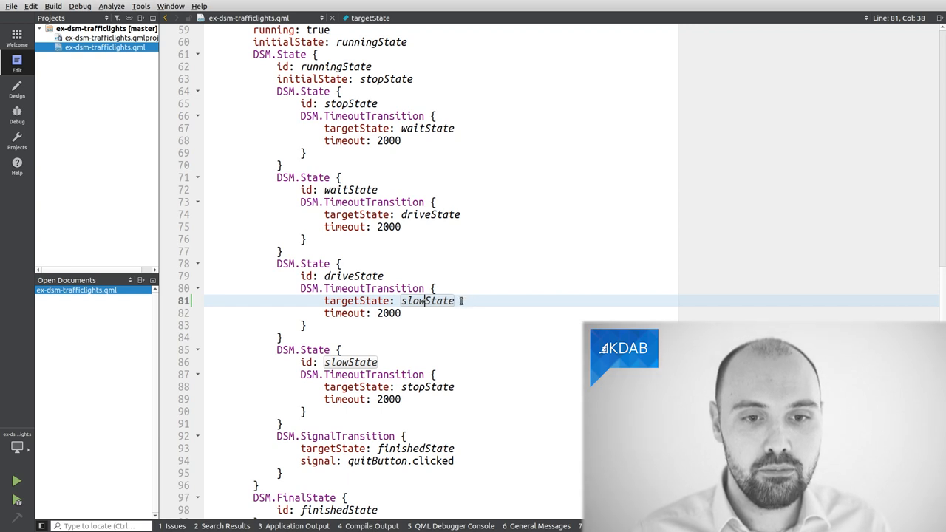
{"action": "left_click", "coordinate": [12, 479]}
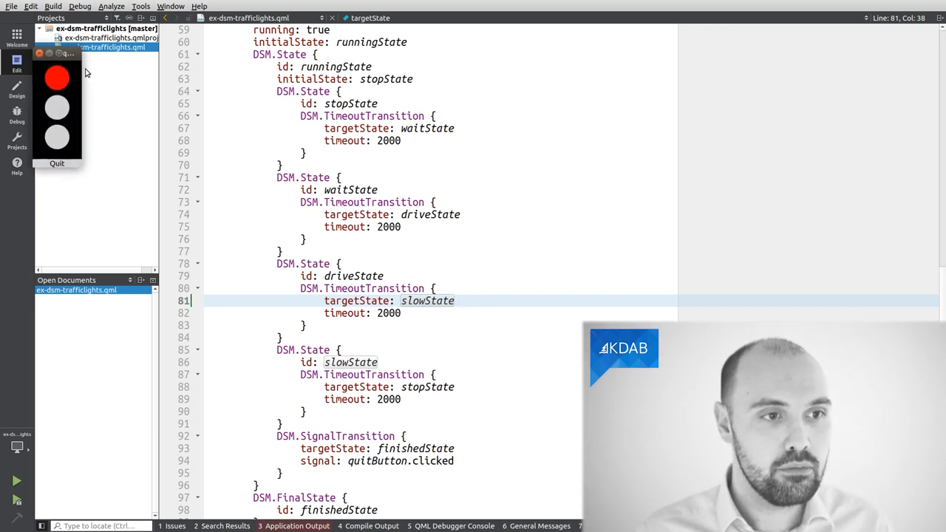